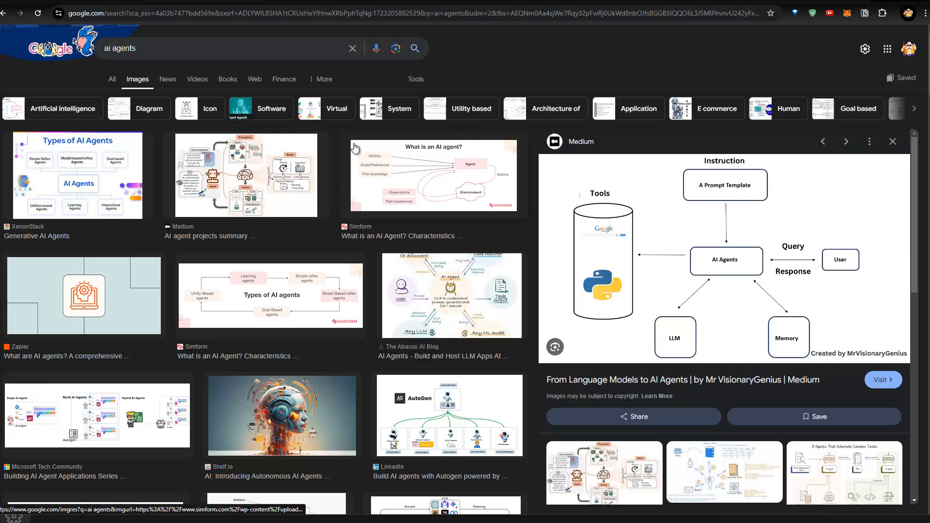
{"action": "mouse_move", "coordinate": [591, 47]}
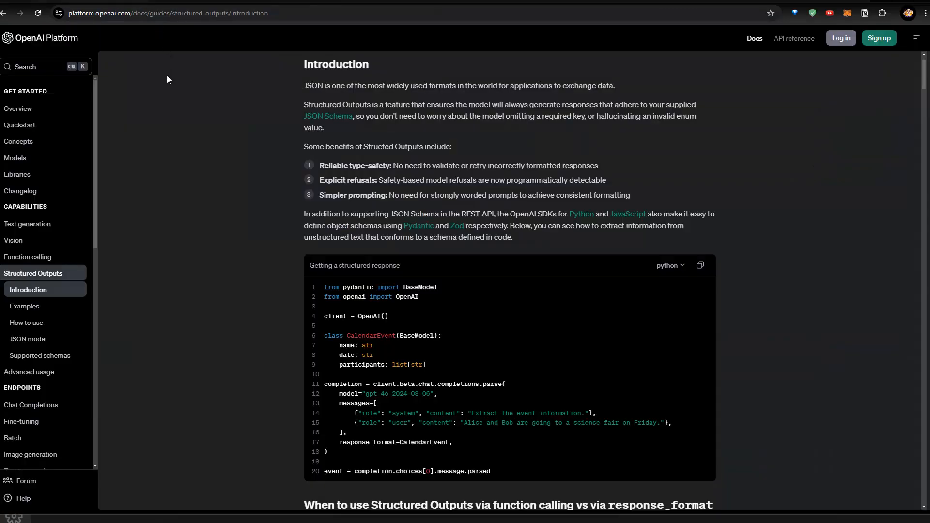
{"action": "mouse_move", "coordinate": [312, 95]}
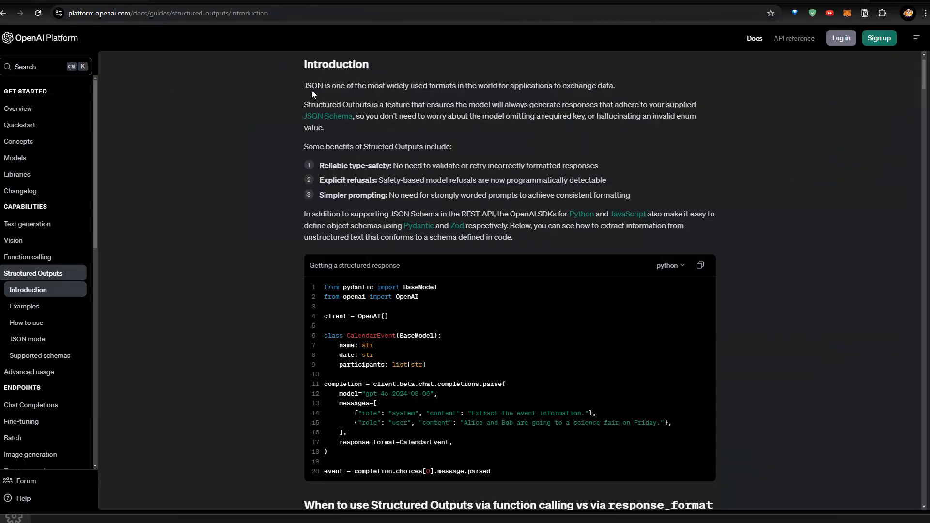
{"action": "mouse_move", "coordinate": [300, 87]}
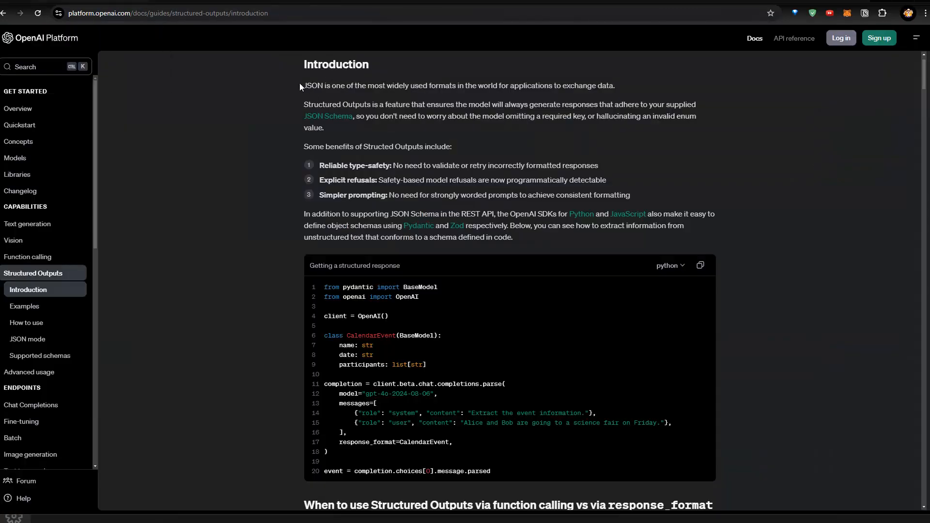
{"action": "mouse_move", "coordinate": [535, 288]}
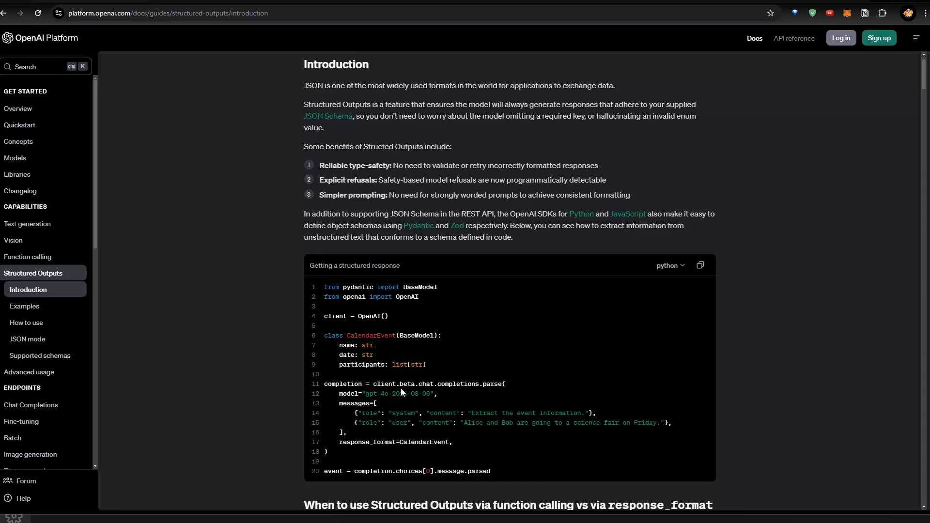
Highlight the beta.chat.completions.parse call in the sample code and scroll through it.
{"action": "double_click", "coordinate": [407, 384]}
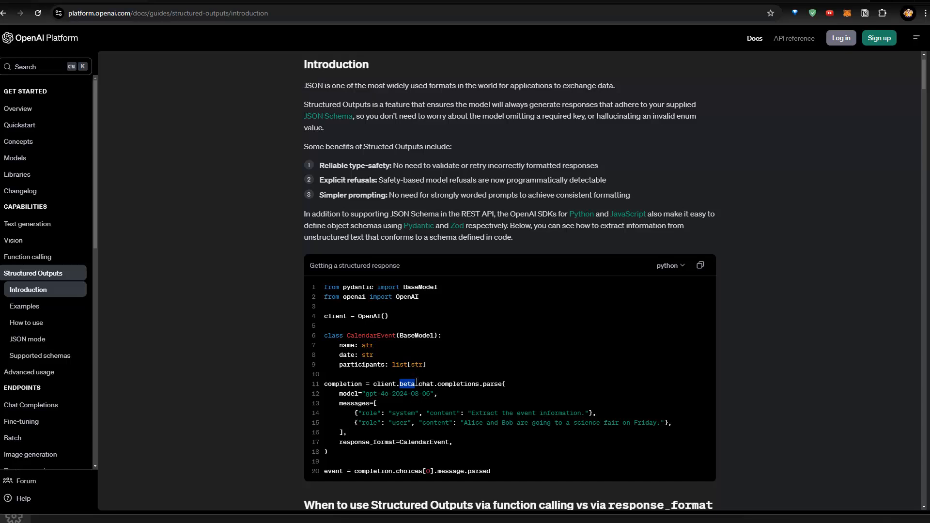
{"action": "left_click_drag", "start_coordinate": [401, 384], "coordinate": [506, 384]}
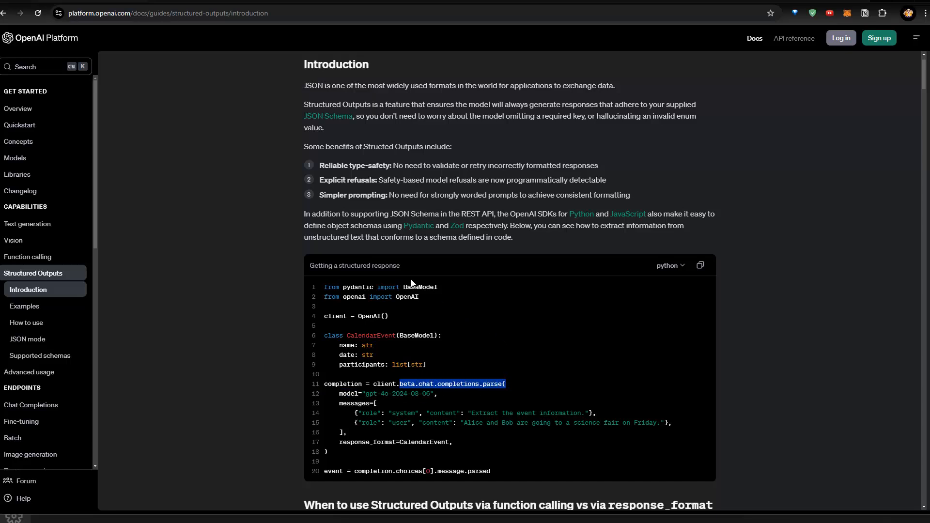
{"action": "scroll", "scroll_direction": "down", "scroll_amount": 3}
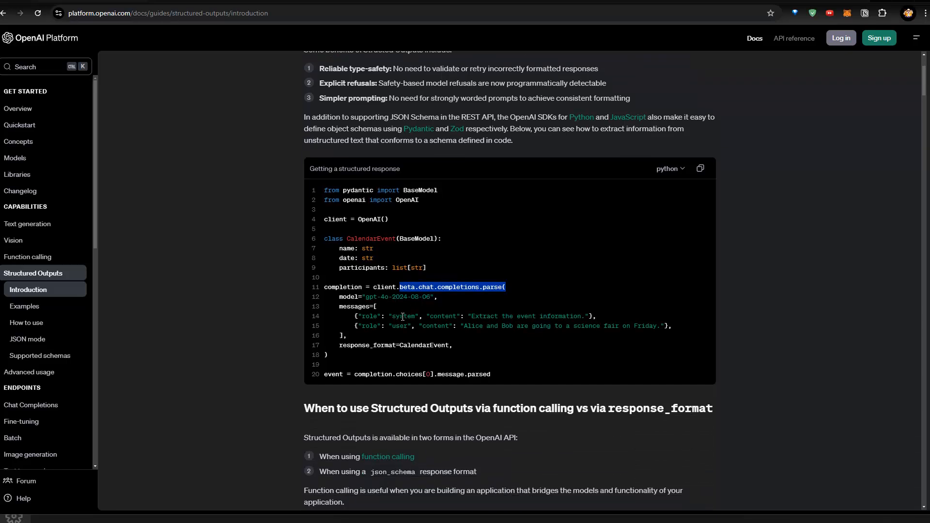
{"action": "mouse_move", "coordinate": [353, 219]}
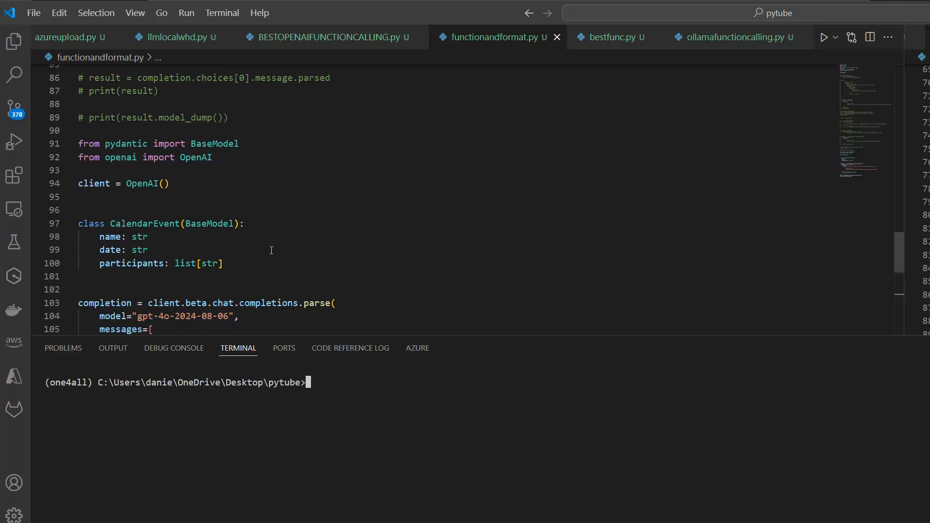
{"action": "mouse_move", "coordinate": [125, 143]}
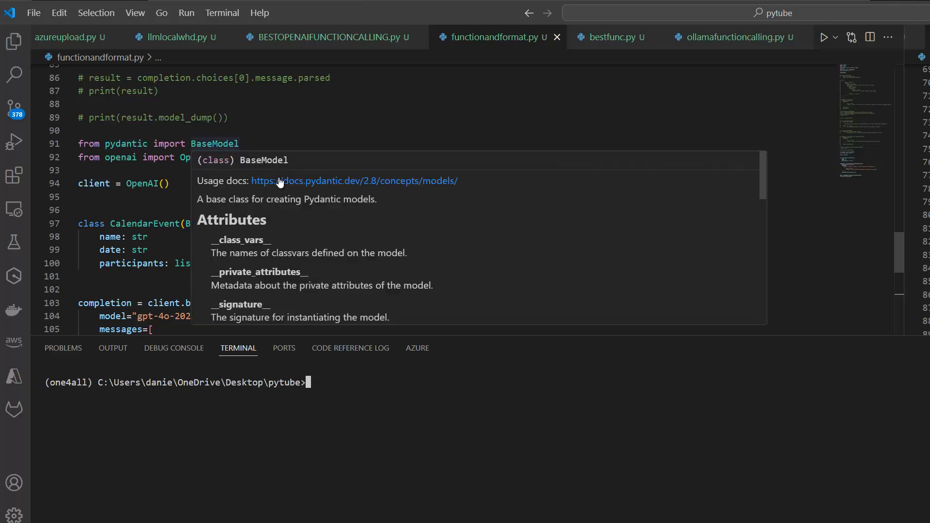
{"action": "mouse_move", "coordinate": [330, 138]}
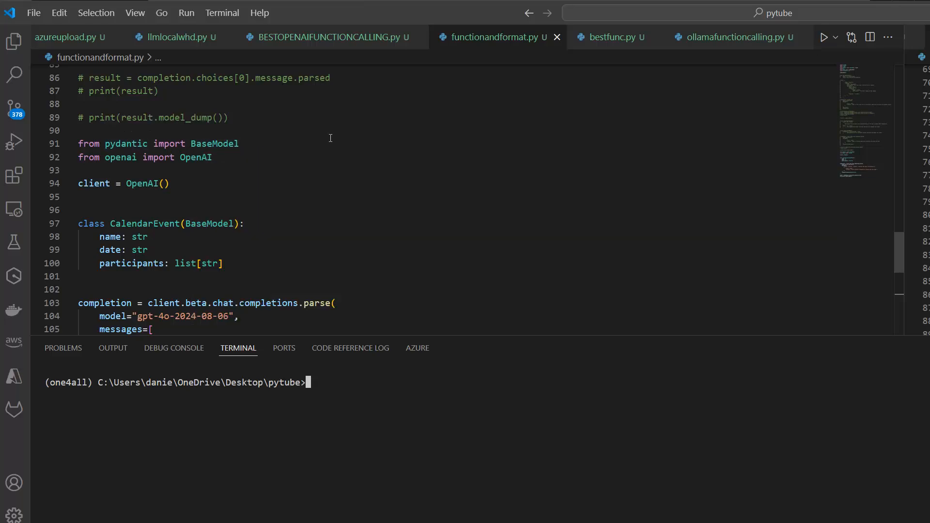
{"action": "mouse_move", "coordinate": [300, 196]}
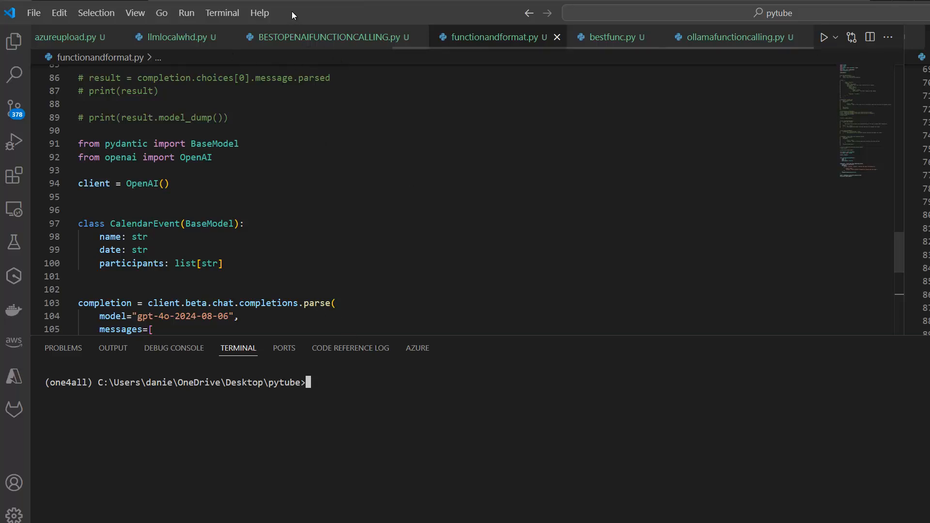
{"action": "mouse_move", "coordinate": [282, 232]}
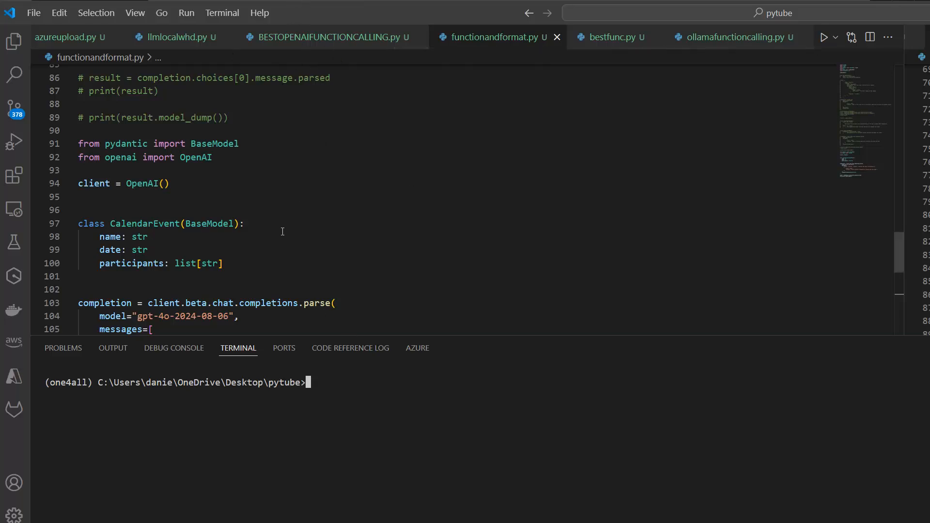
{"action": "scroll", "scroll_direction": "down", "scroll_amount": 3}
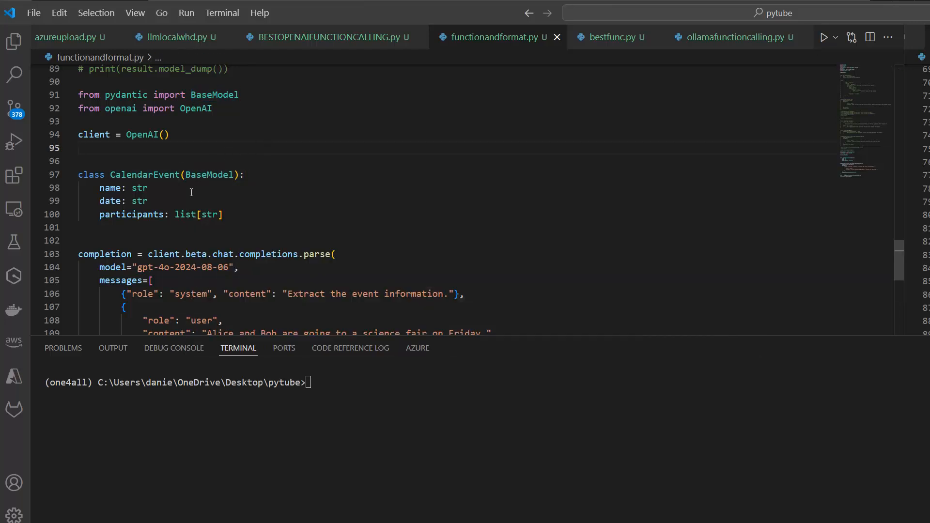
{"action": "mouse_move", "coordinate": [144, 175]}
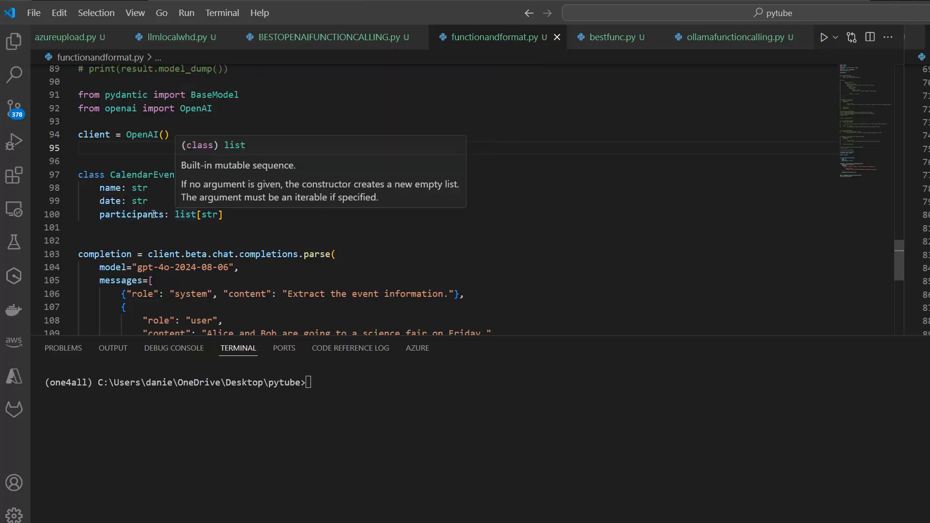
{"action": "mouse_move", "coordinate": [338, 208]}
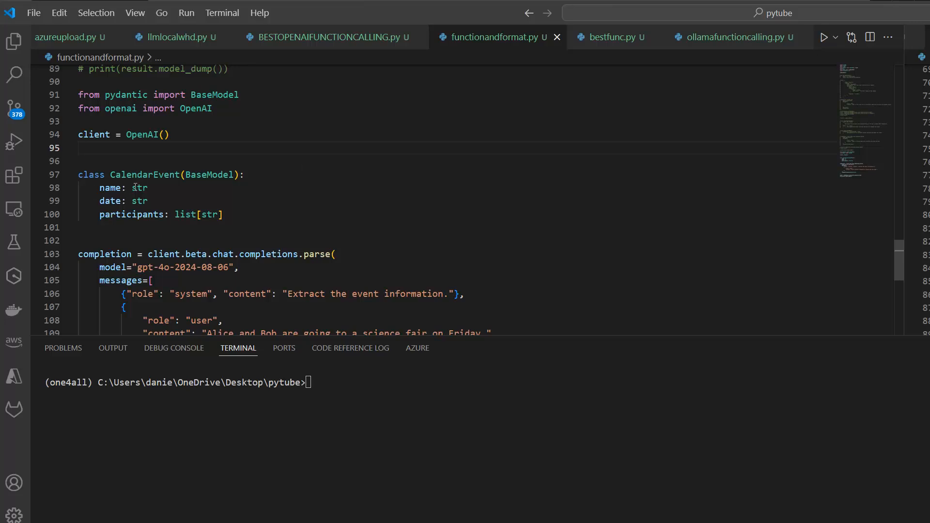
{"action": "mouse_move", "coordinate": [139, 201]}
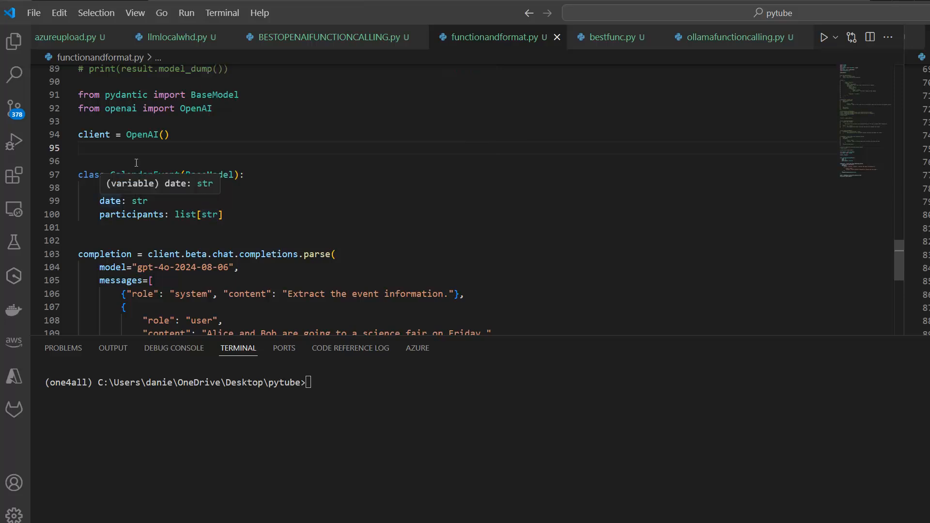
{"action": "mouse_move", "coordinate": [238, 219]}
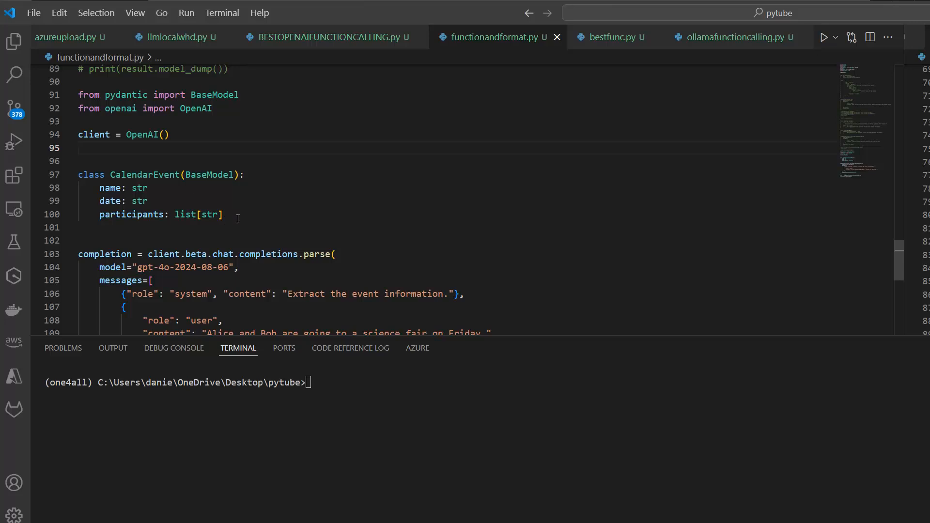
{"action": "mouse_move", "coordinate": [170, 188]}
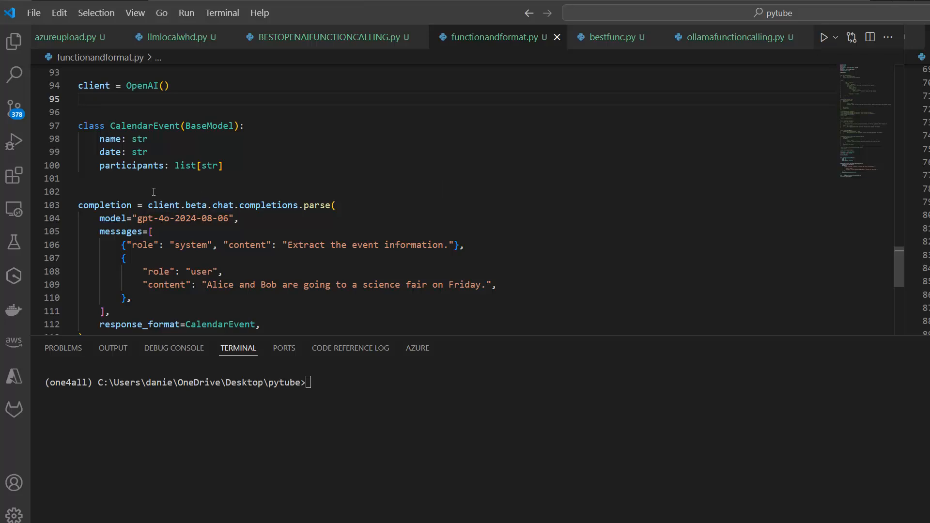
{"action": "mouse_move", "coordinate": [295, 195]}
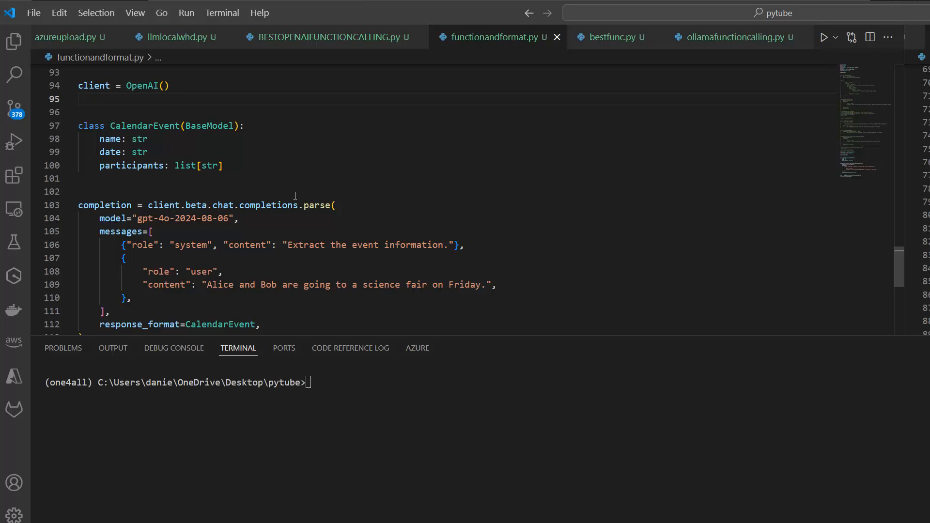
{"action": "mouse_move", "coordinate": [188, 204]}
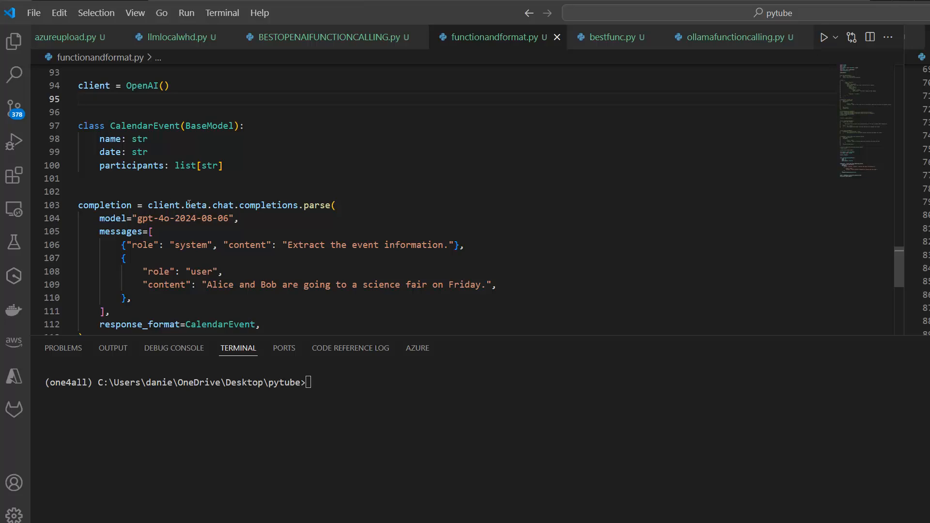
Replace the dated model name in the parse call with gpt-4o-mini.
{"action": "double_click", "coordinate": [195, 206]}
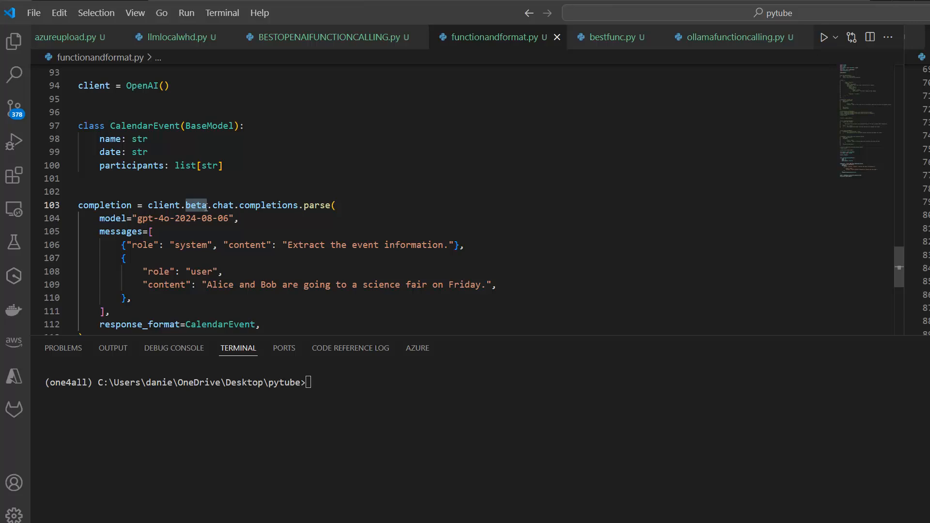
{"action": "mouse_move", "coordinate": [318, 206]}
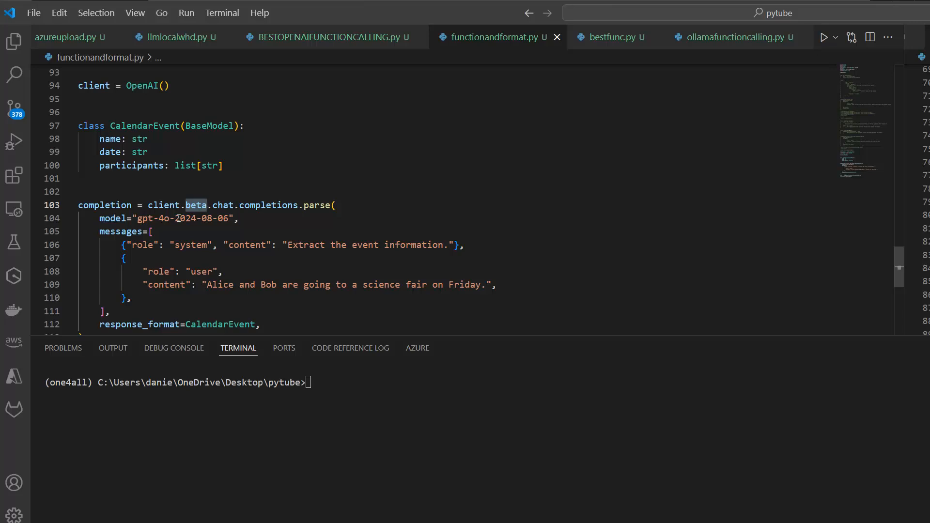
{"action": "double_click", "coordinate": [190, 218]}
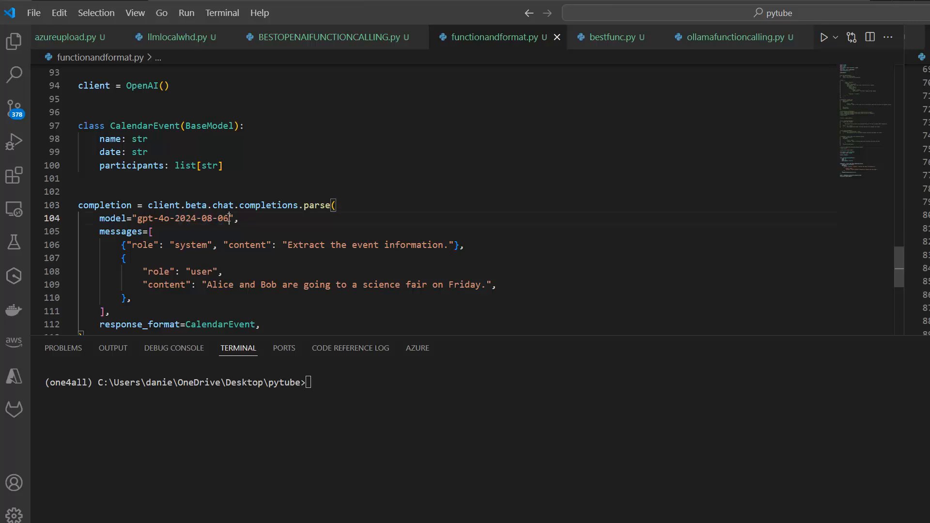
{"action": "key", "text": "BackSpace"}
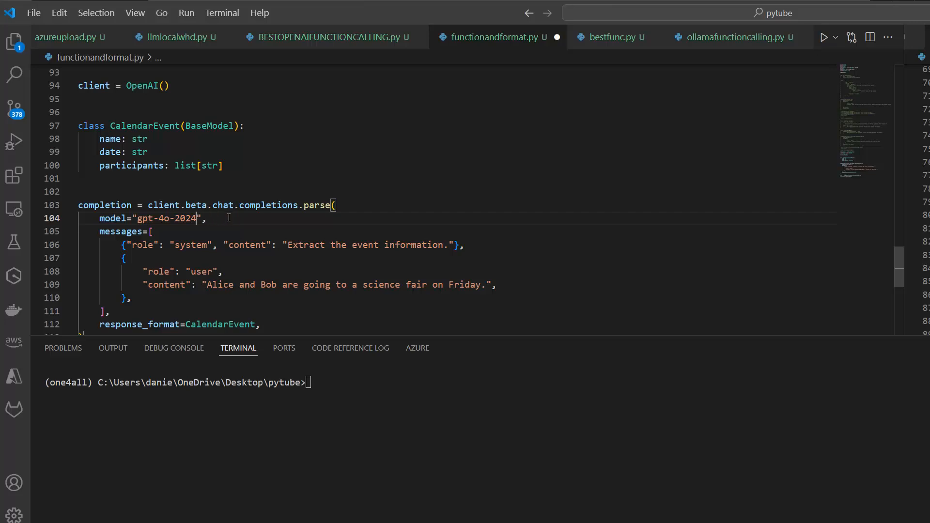
{"action": "key", "text": "Backspace"}
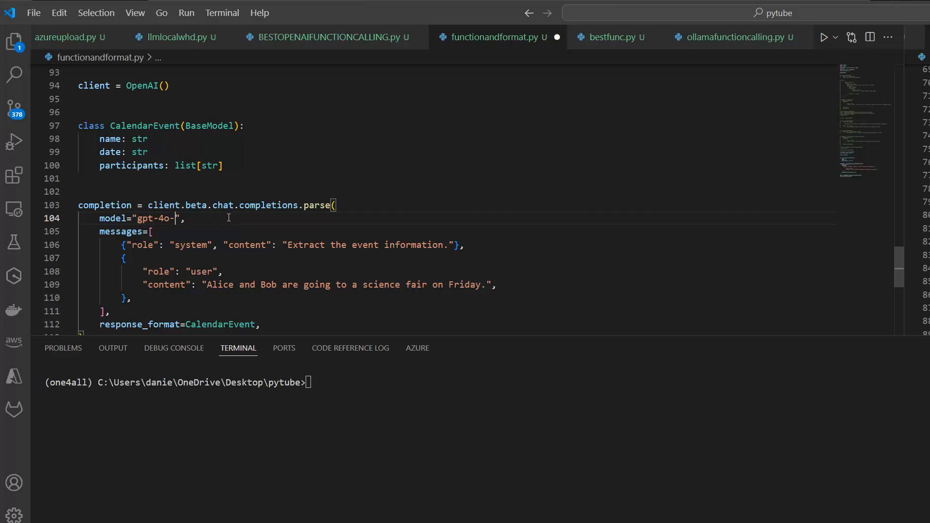
{"action": "type", "text": "mini"}
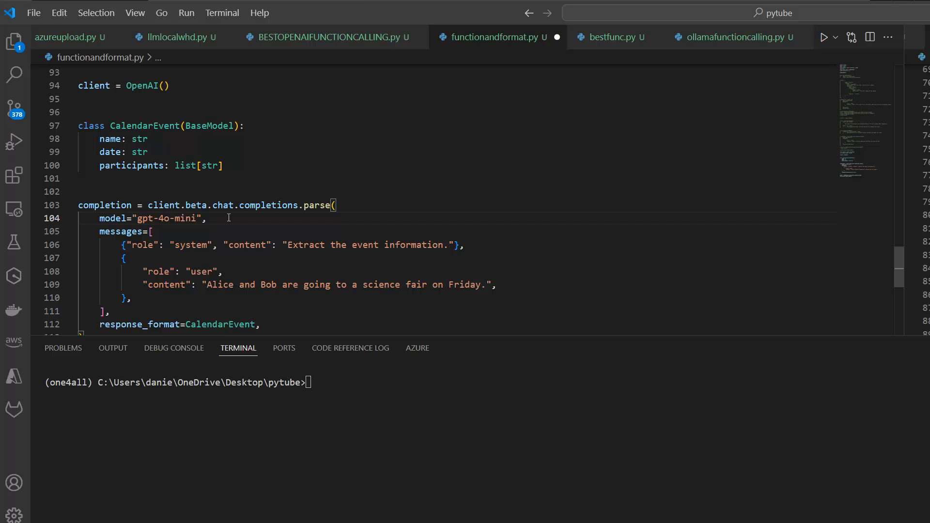
{"action": "mouse_move", "coordinate": [214, 256]}
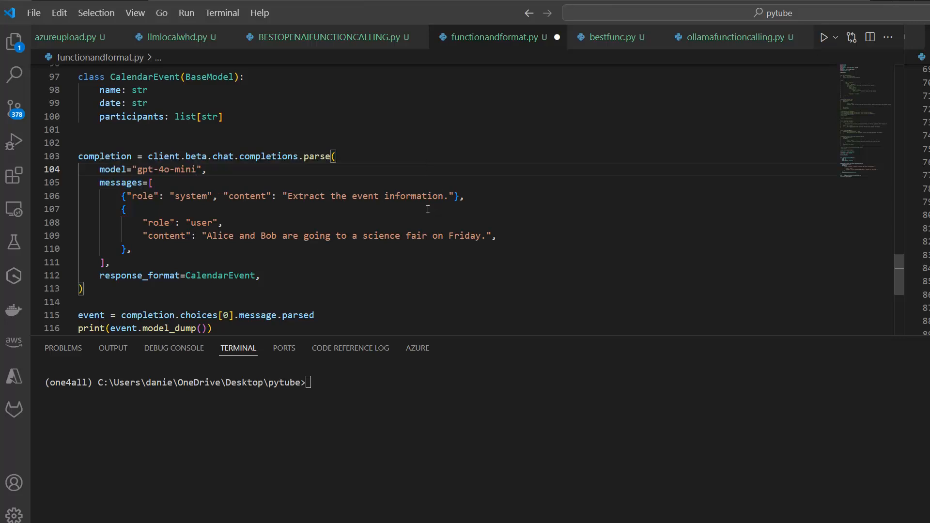
{"action": "mouse_move", "coordinate": [330, 203]}
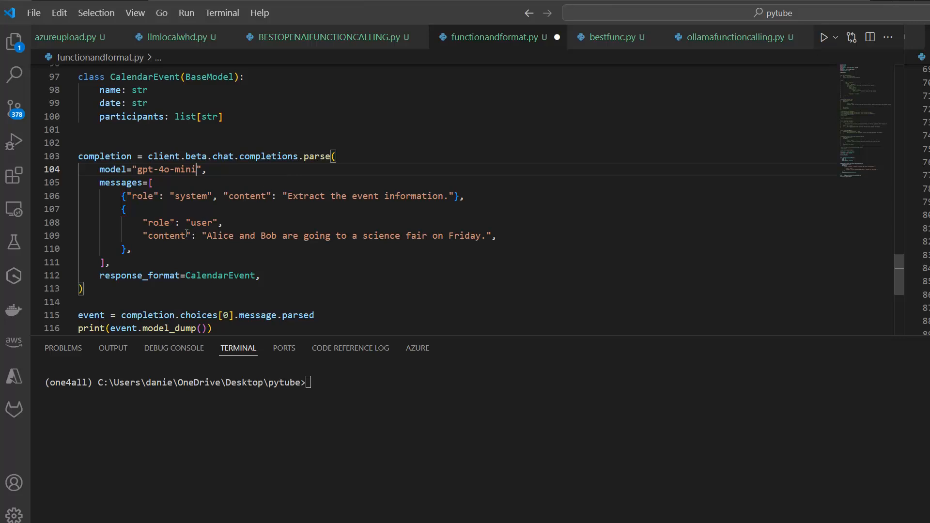
{"action": "left_click", "coordinate": [241, 235]}
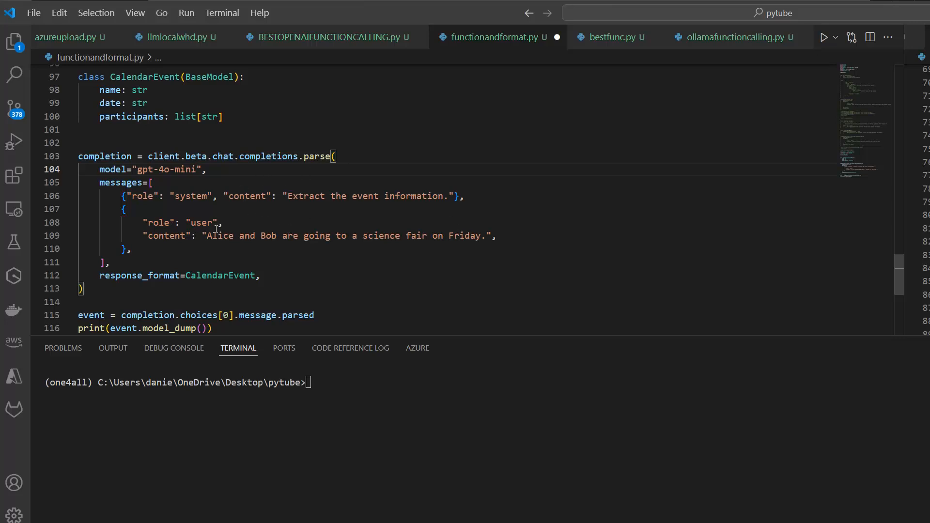
{"action": "mouse_move", "coordinate": [386, 231]}
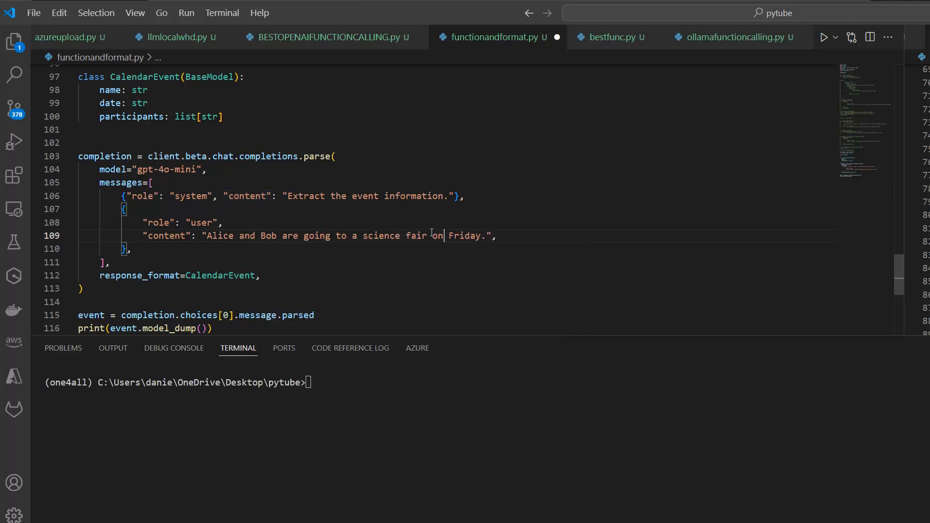
{"action": "mouse_move", "coordinate": [425, 221]}
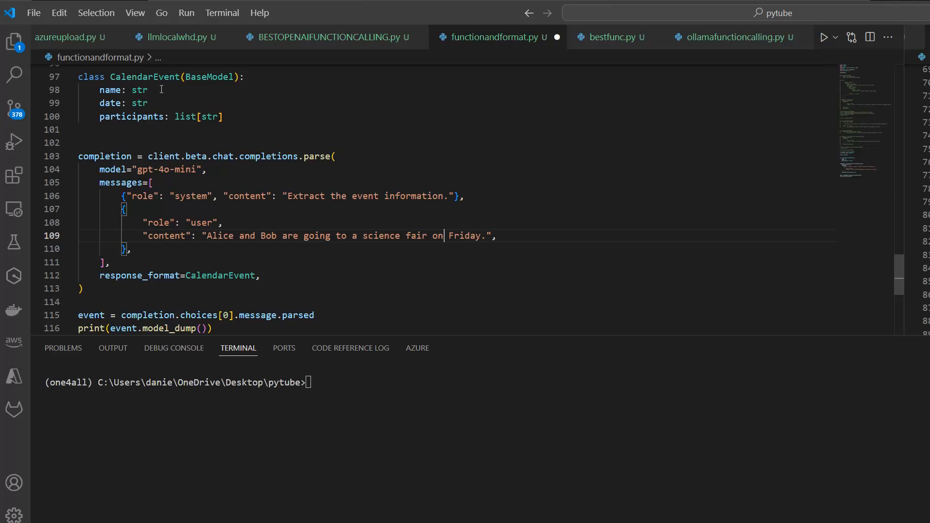
{"action": "mouse_move", "coordinate": [241, 264]}
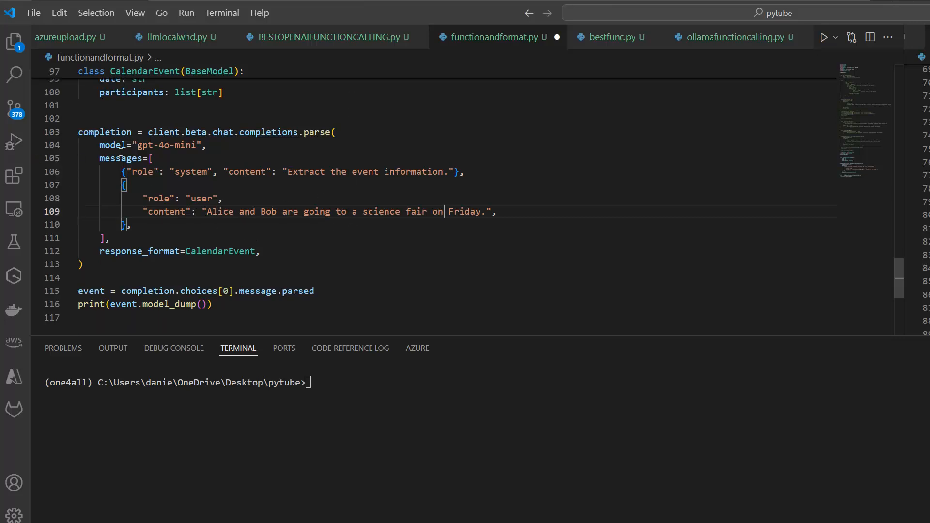
{"action": "scroll", "scroll_direction": "down", "scroll_amount": 3}
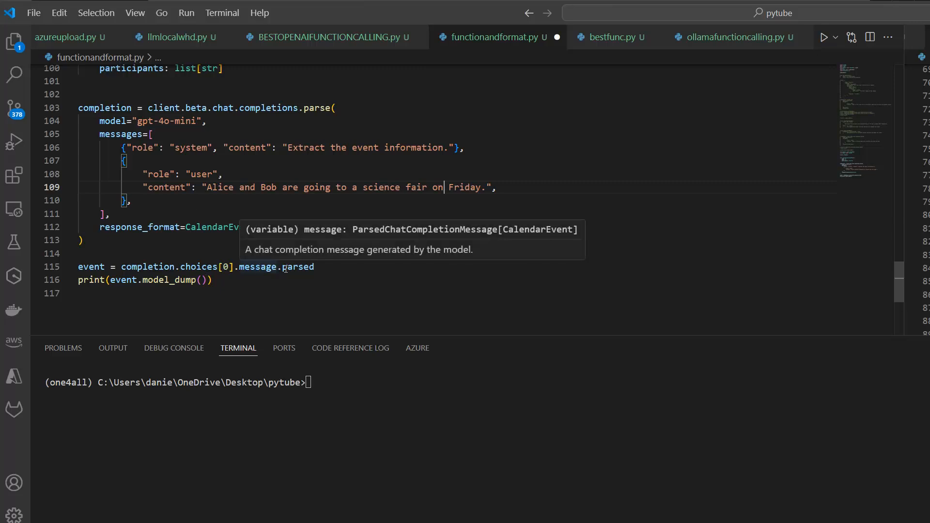
{"action": "mouse_move", "coordinate": [282, 254]}
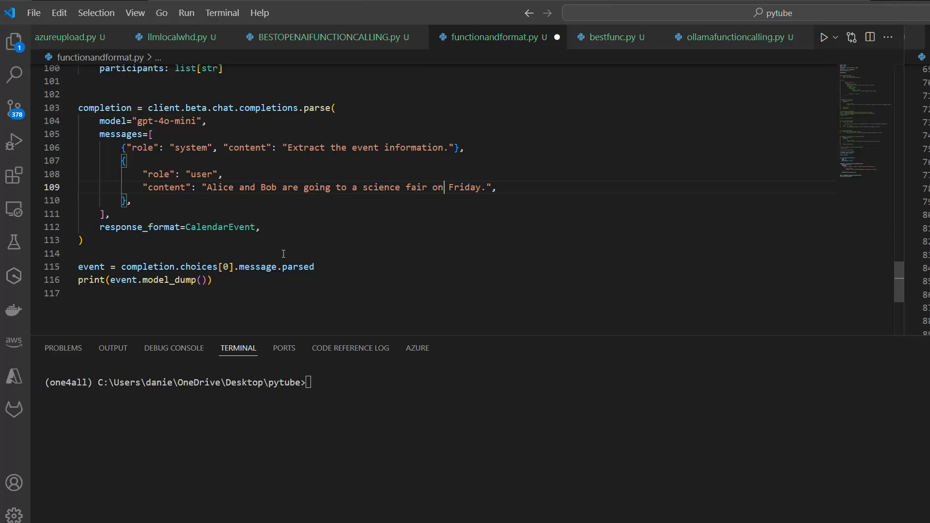
{"action": "mouse_move", "coordinate": [296, 267]}
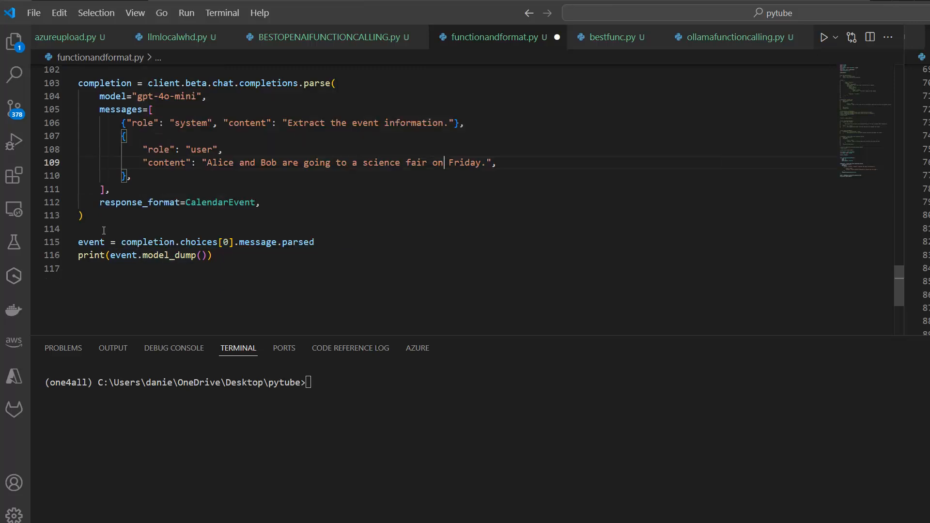
{"action": "mouse_move", "coordinate": [90, 242]}
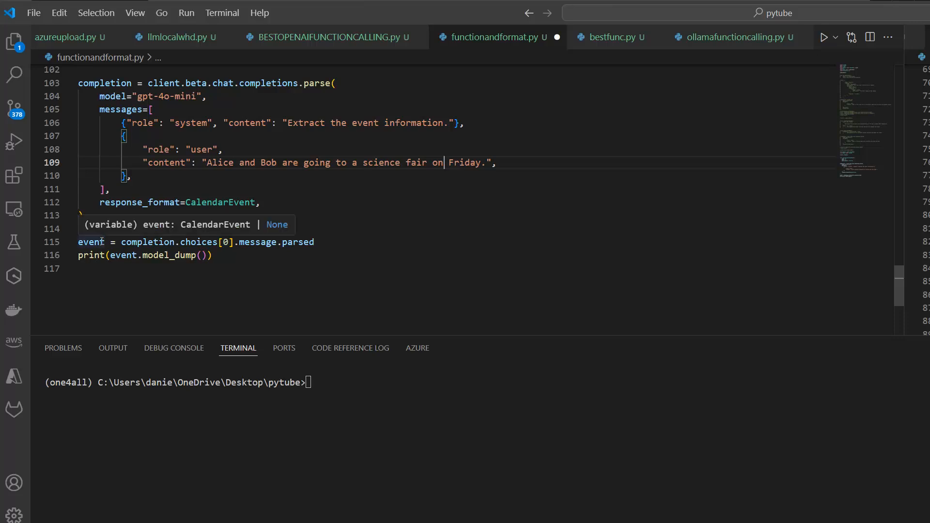
{"action": "mouse_move", "coordinate": [175, 255]}
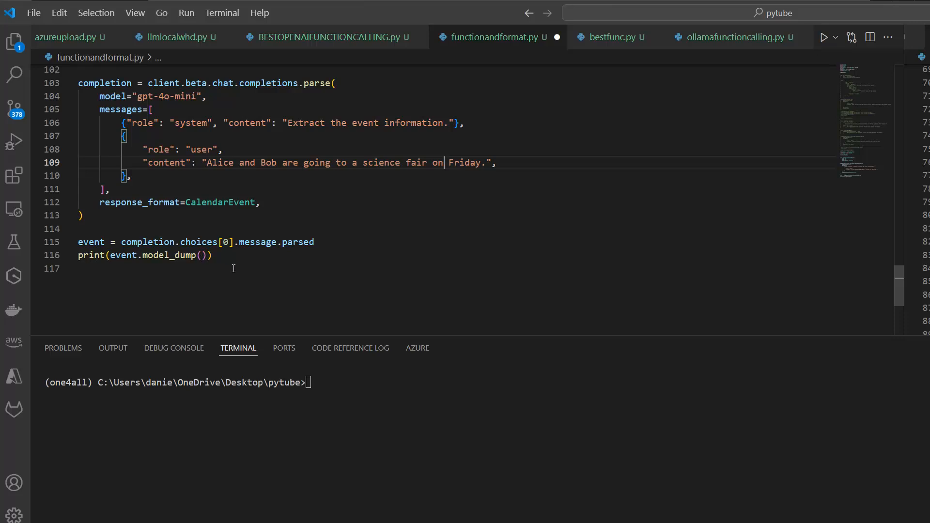
Run 'python functionandformat.py' in the terminal to print the Science Fair event.
{"action": "left_click", "coordinate": [214, 255]}
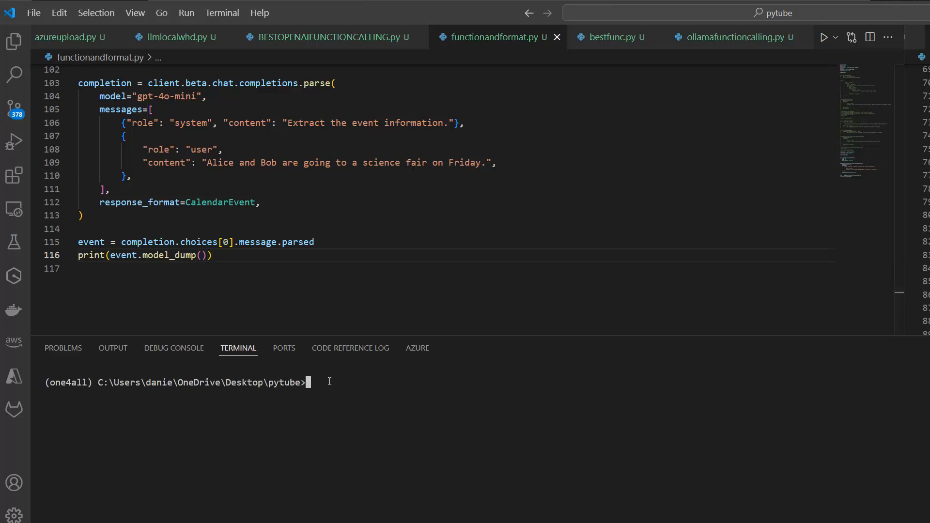
{"action": "type", "text": "python functionandformat.py"}
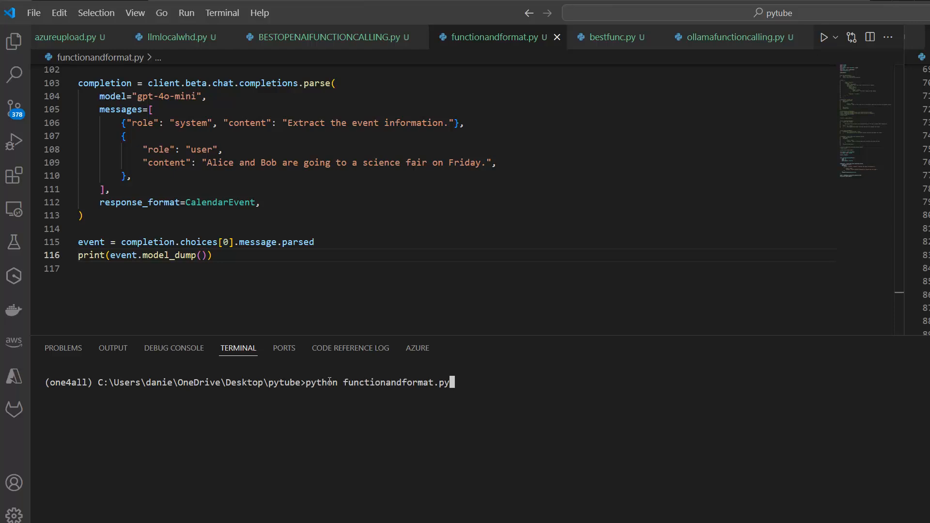
{"action": "key", "text": "enter"}
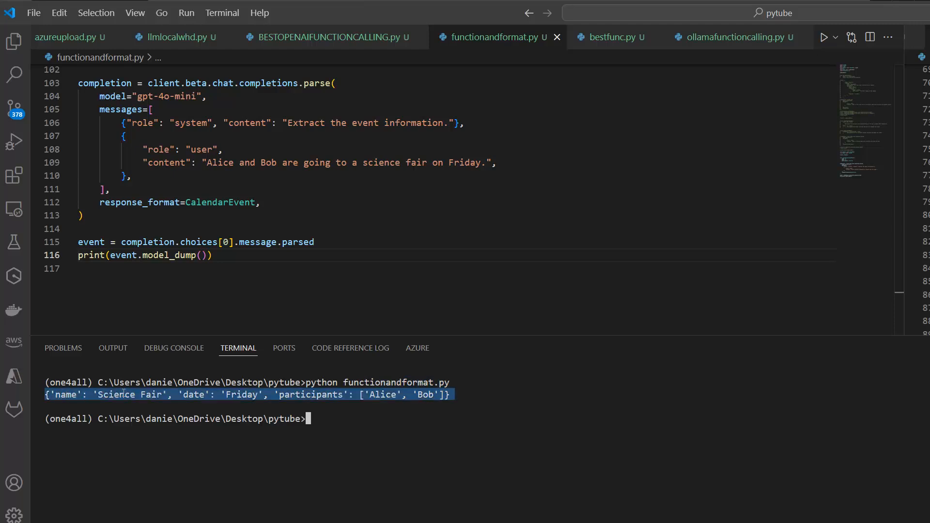
{"action": "mouse_move", "coordinate": [284, 402]}
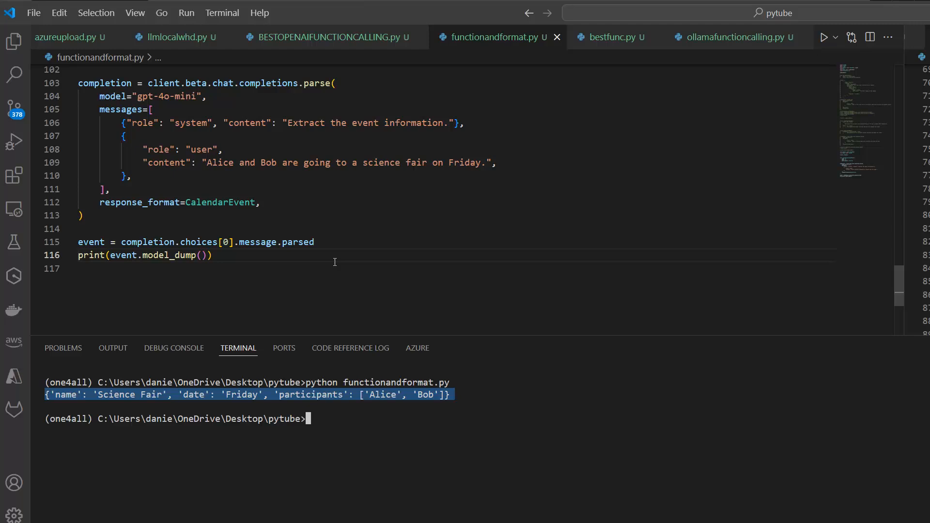
{"action": "mouse_move", "coordinate": [279, 382]}
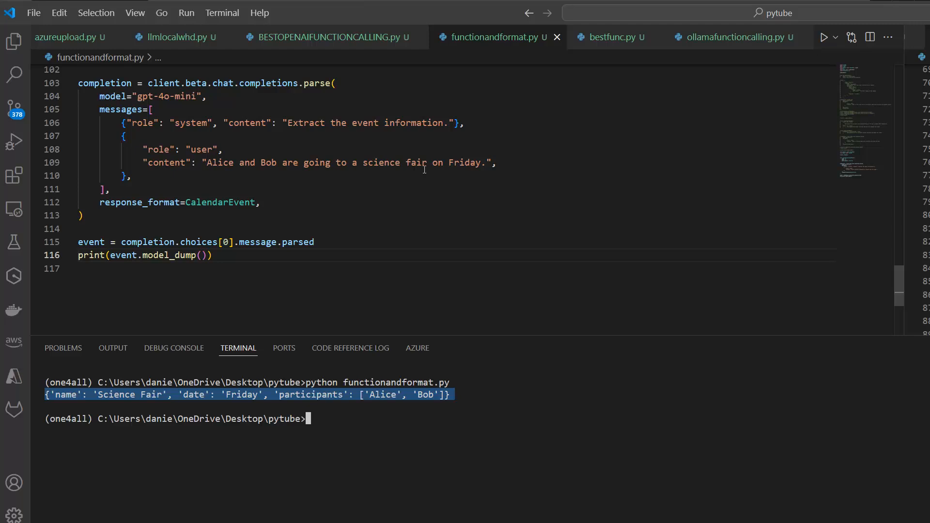
{"action": "mouse_move", "coordinate": [51, 398]}
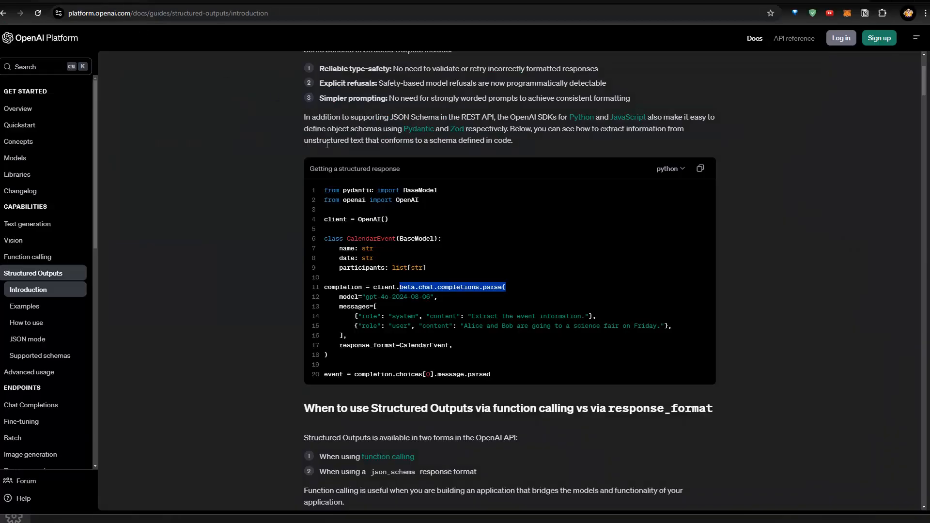
{"action": "mouse_move", "coordinate": [346, 214]}
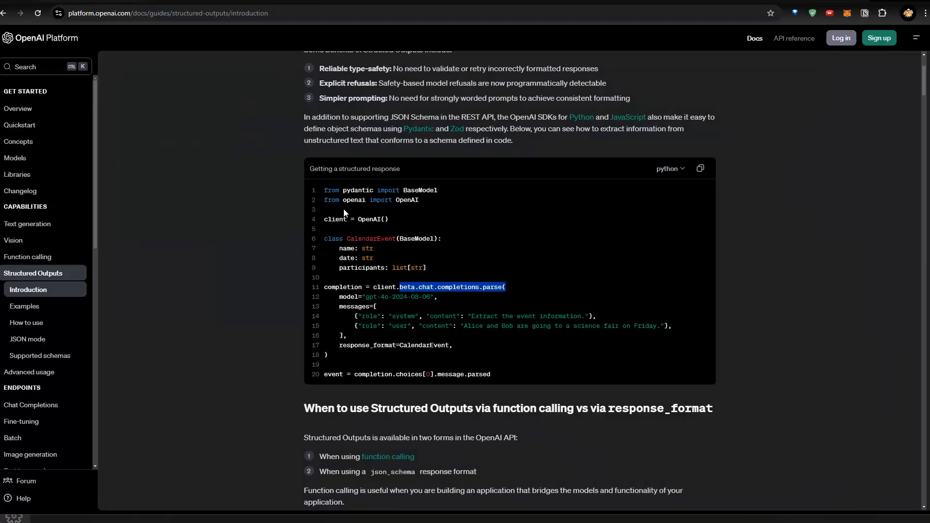
{"action": "mouse_move", "coordinate": [353, 232]}
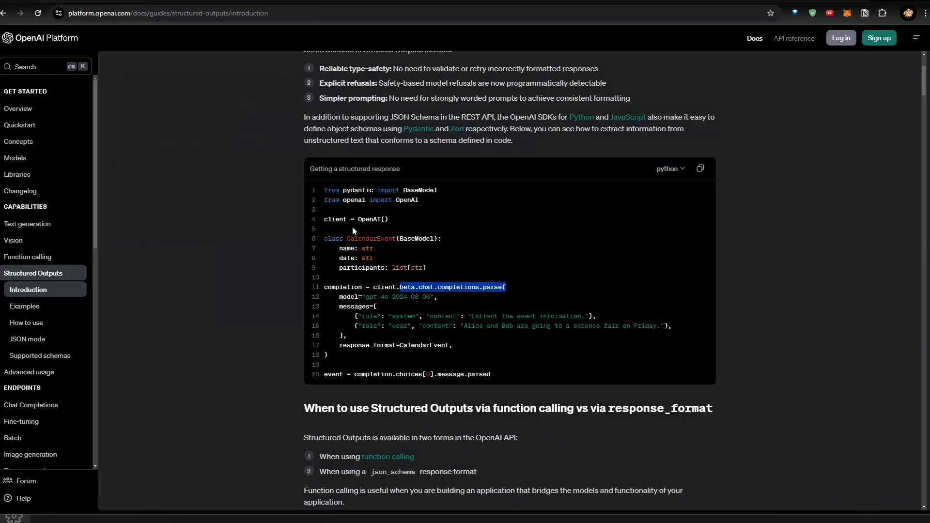
{"action": "mouse_move", "coordinate": [415, 234]}
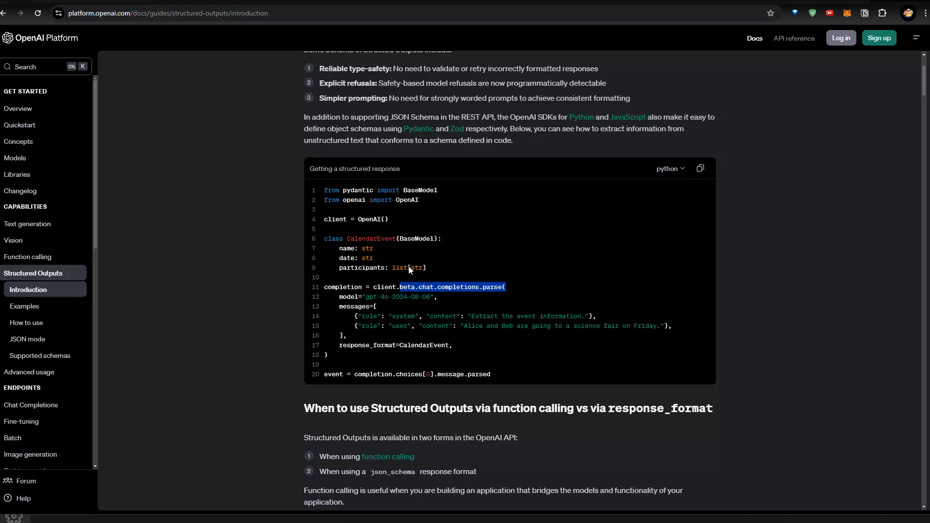
{"action": "mouse_move", "coordinate": [391, 266]}
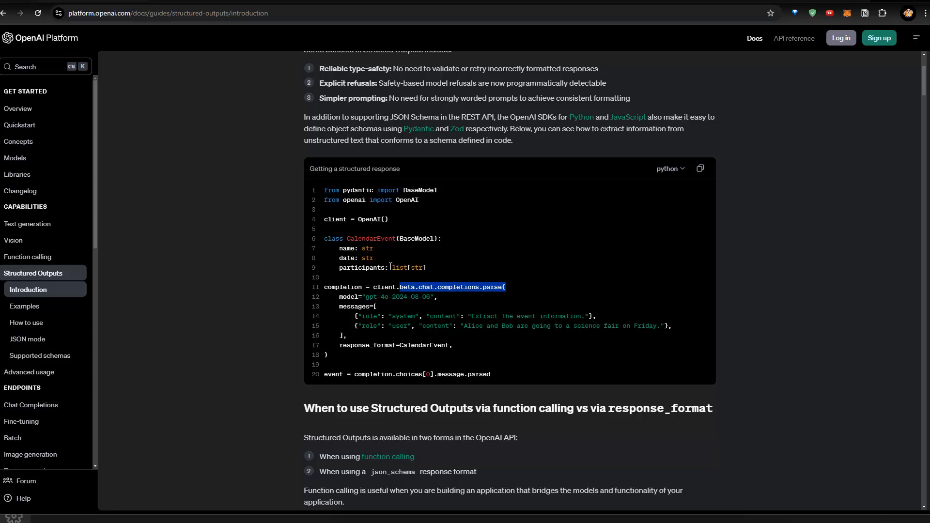
{"action": "mouse_move", "coordinate": [540, 273]}
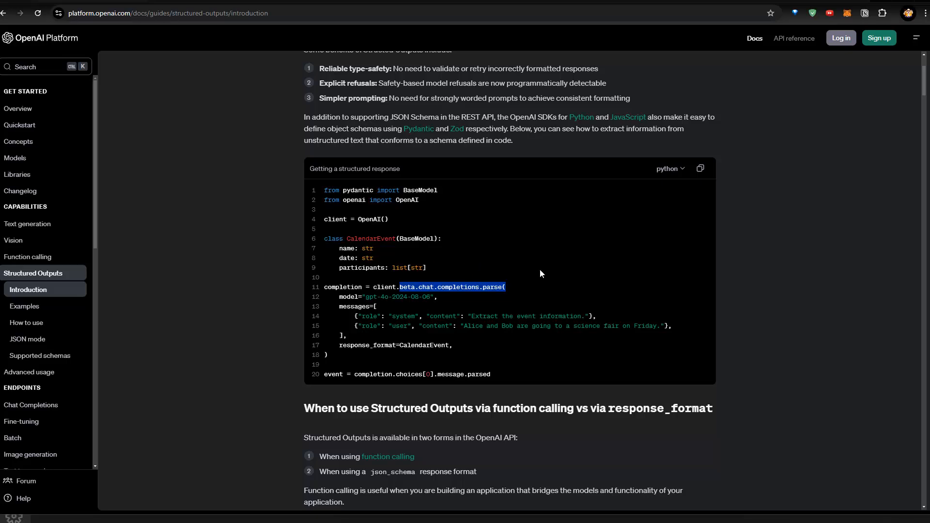
{"action": "mouse_move", "coordinate": [425, 258]}
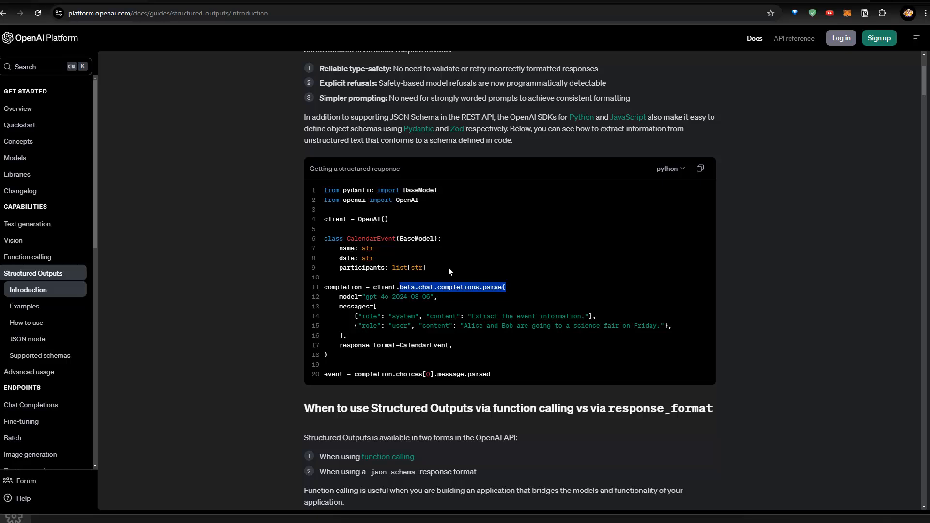
{"action": "mouse_move", "coordinate": [428, 277]}
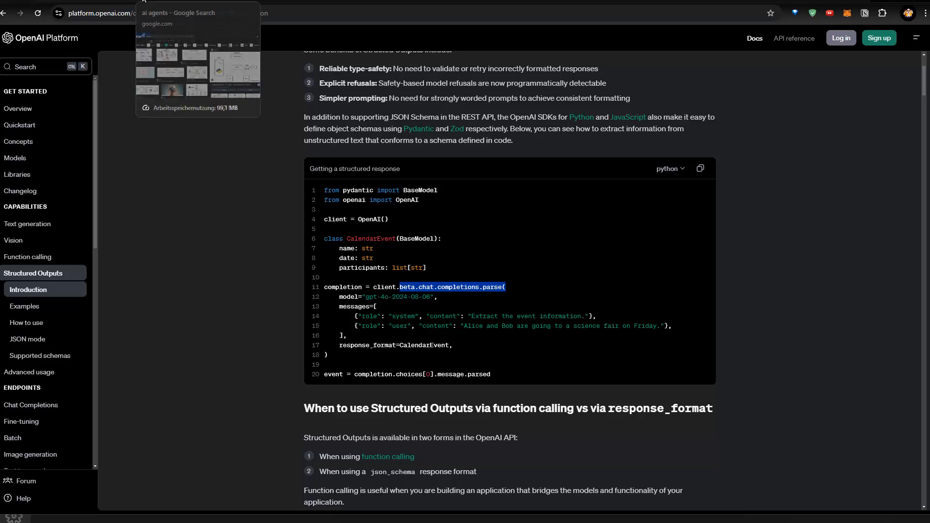
{"action": "mouse_move", "coordinate": [646, 100]}
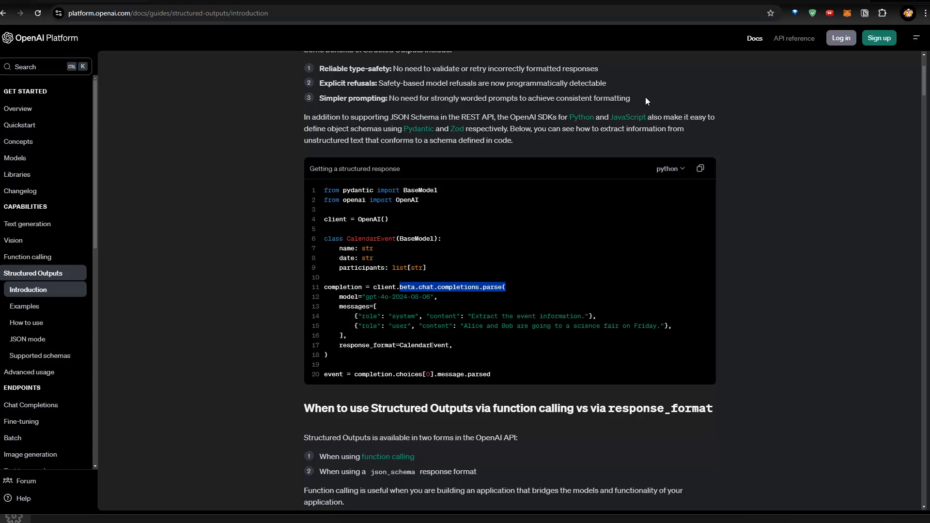